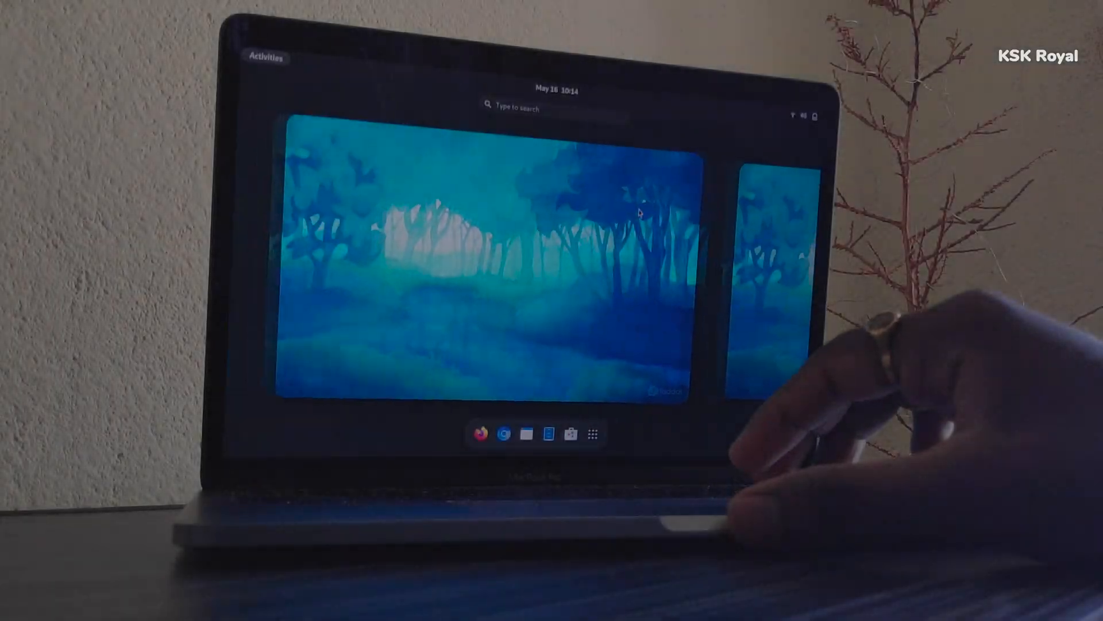
- Launch Clocks from the app grid, then switch to the LibreOffice Writer window
{"action": "left_click", "coordinate": [592, 434]}
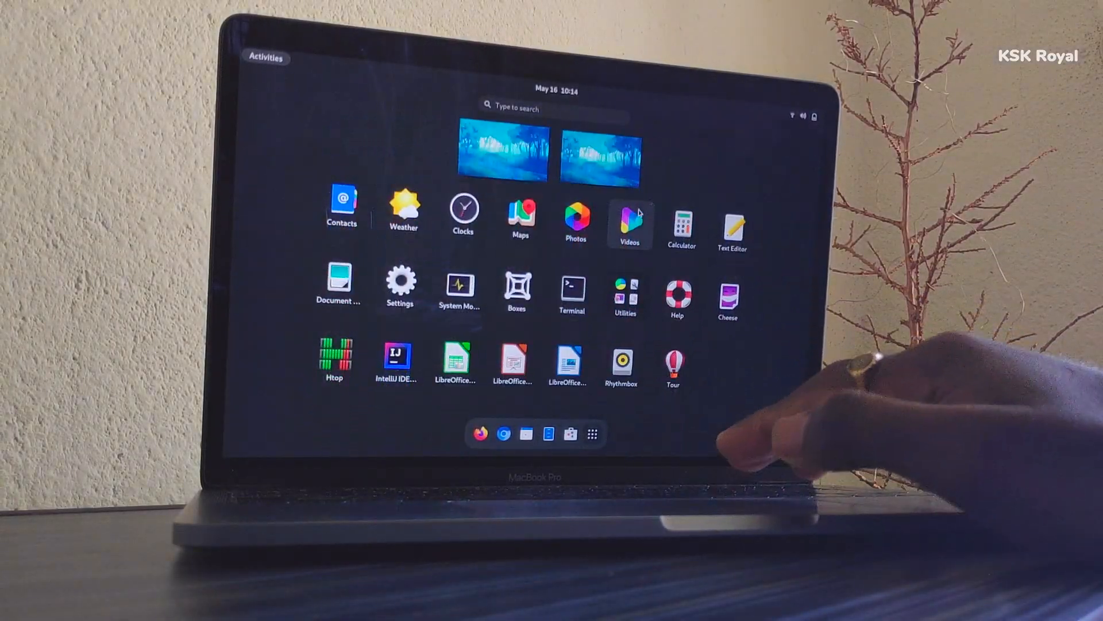
{"action": "mouse_move", "coordinate": [624, 283]}
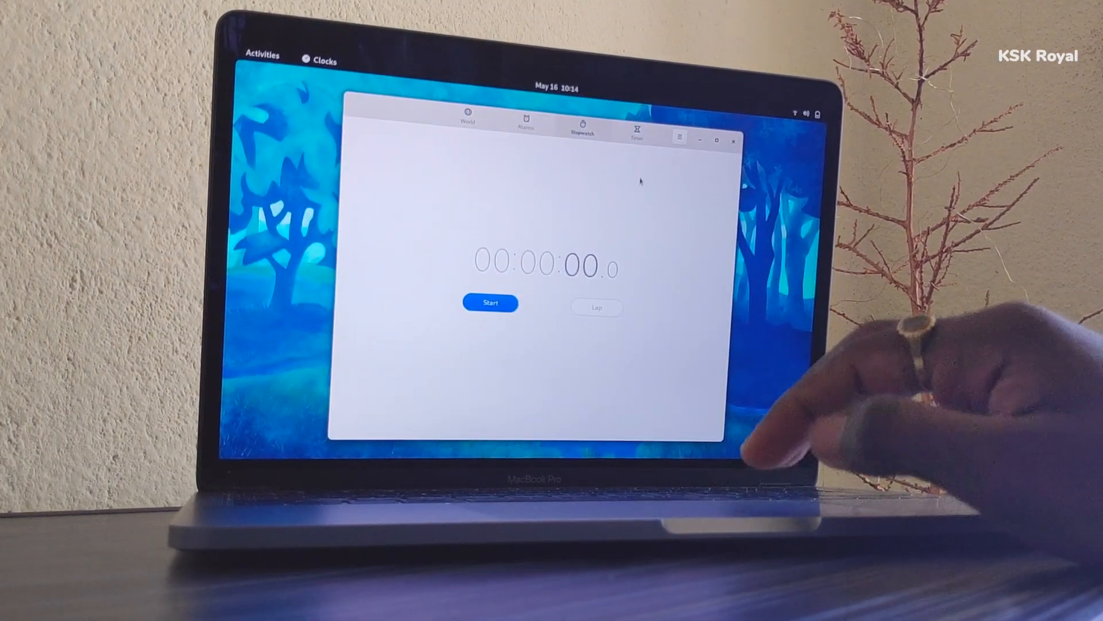
{"action": "left_click", "coordinate": [261, 55]}
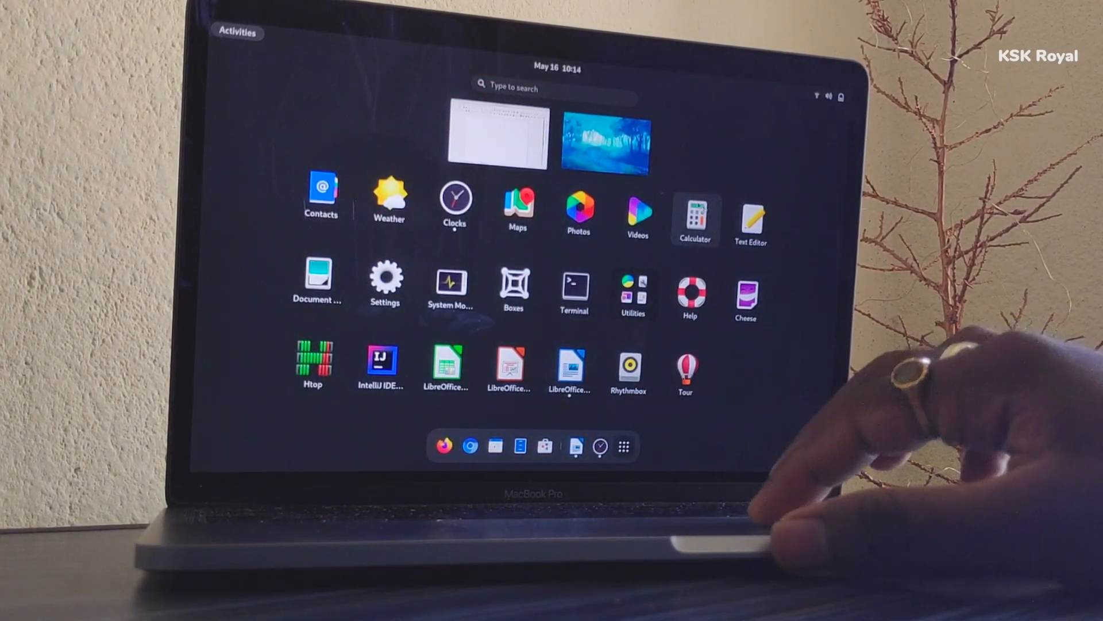
{"action": "left_click", "coordinate": [607, 139]}
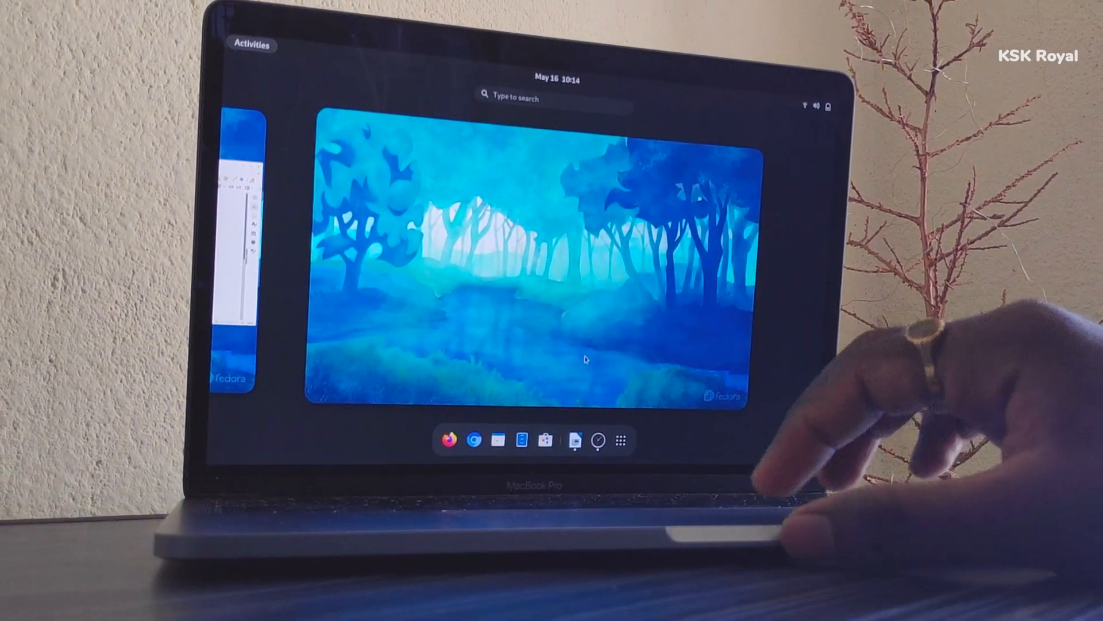
{"action": "left_click", "coordinate": [621, 440]}
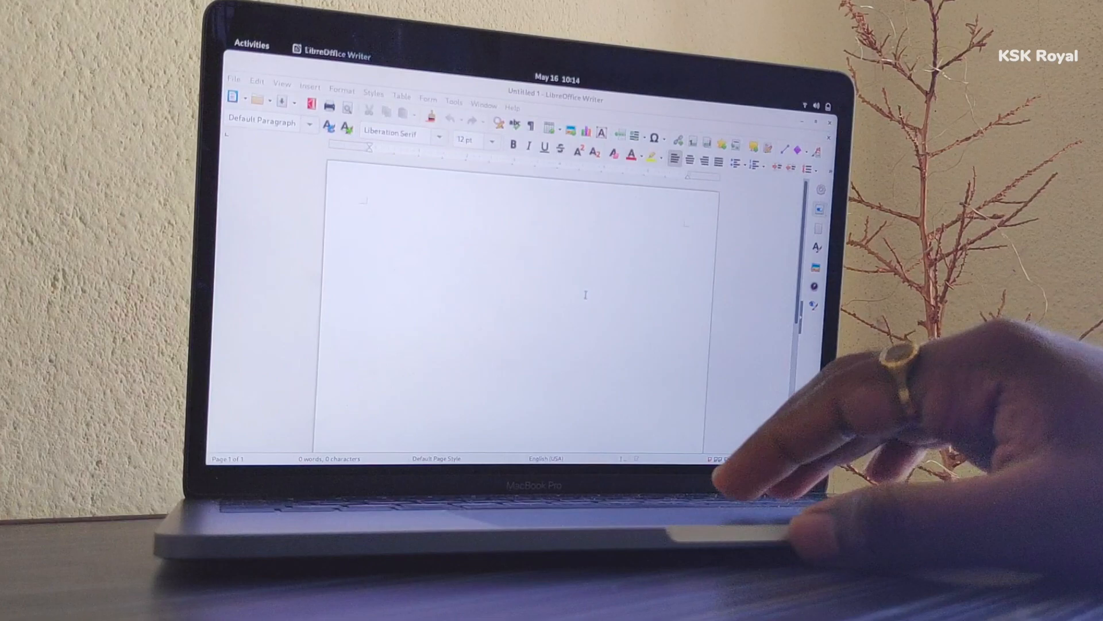
- Close LibreOffice Writer and restart holding Option to reach the Startup Manager
{"action": "left_click", "coordinate": [251, 45]}
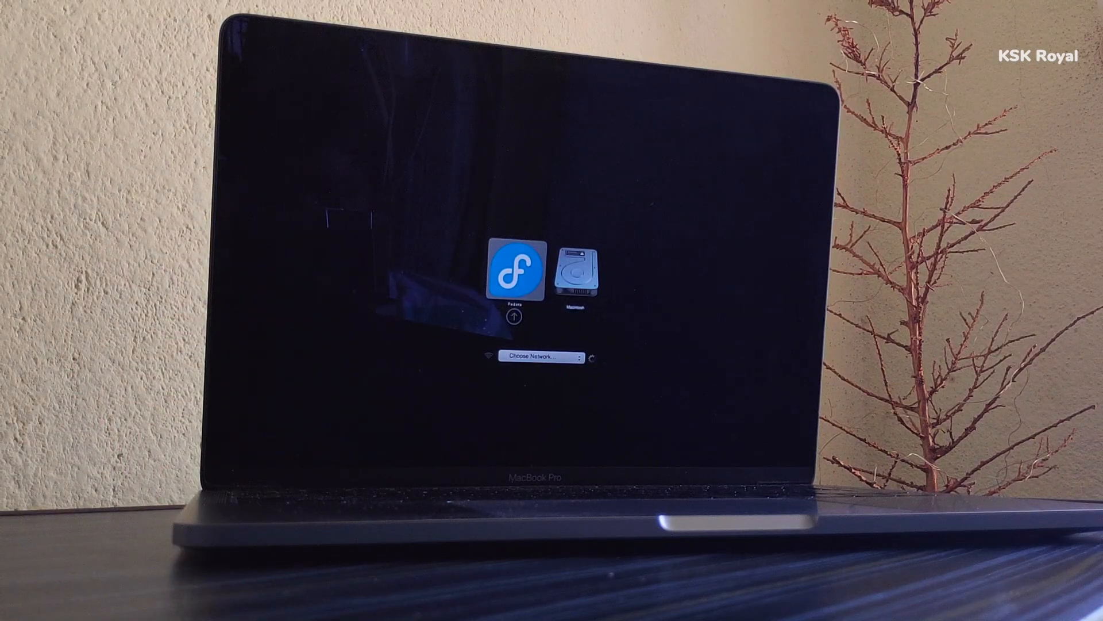
- Boot the Fedora disk from the startup chooser and wait for GNOME to load
{"action": "left_click", "coordinate": [516, 274]}
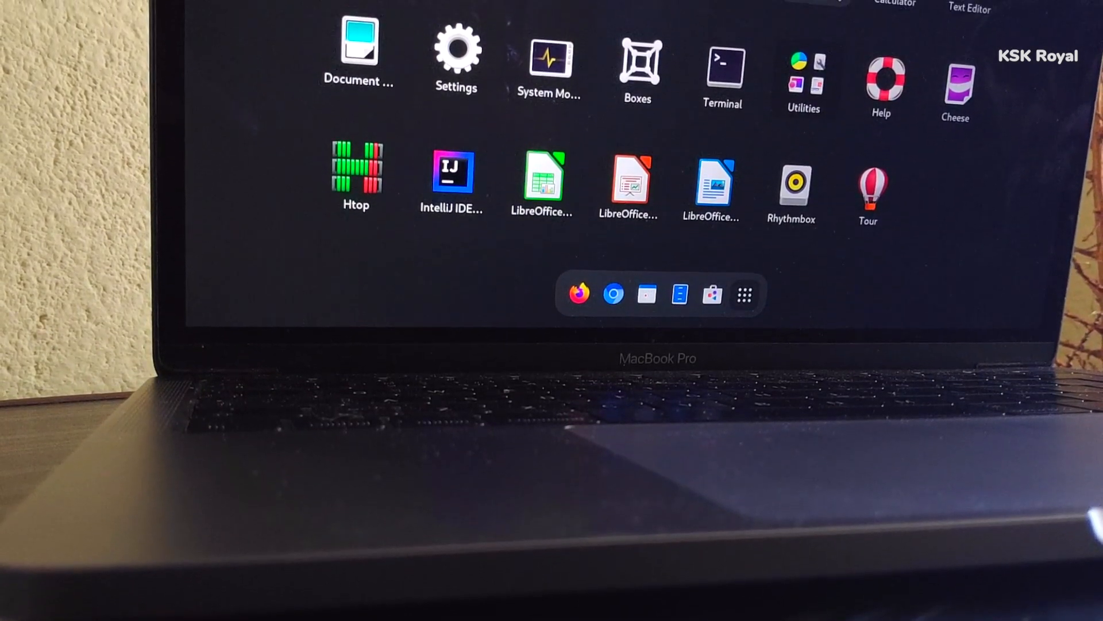
{"action": "scroll", "scroll_direction": "down", "scroll_amount": 3}
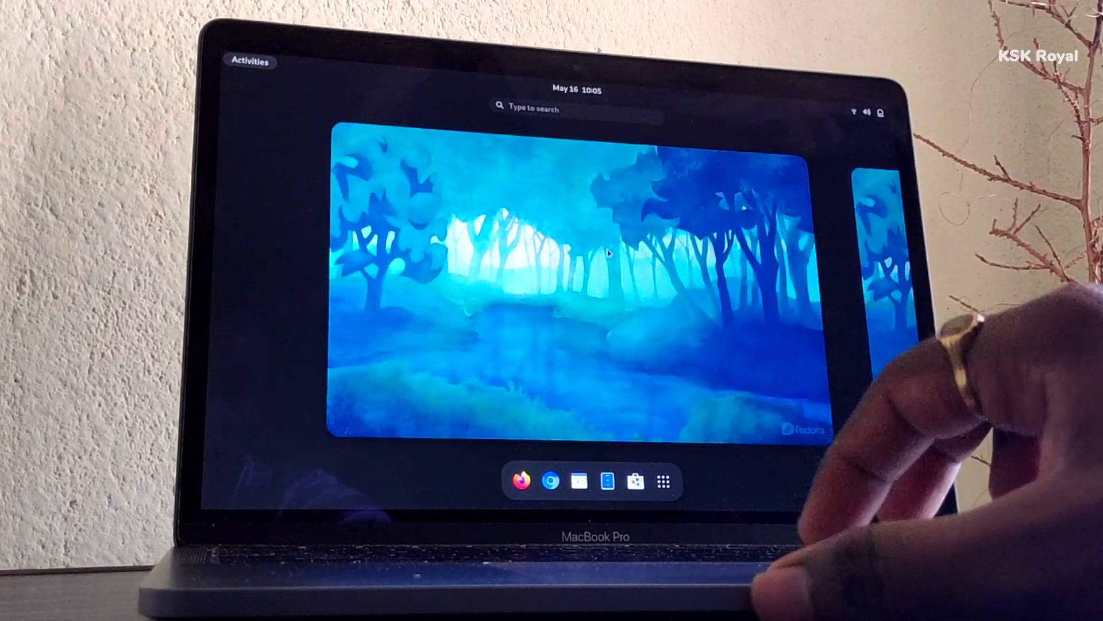
- Toggle the Activities overview closed, open, and closed again
{"action": "left_click", "coordinate": [249, 62]}
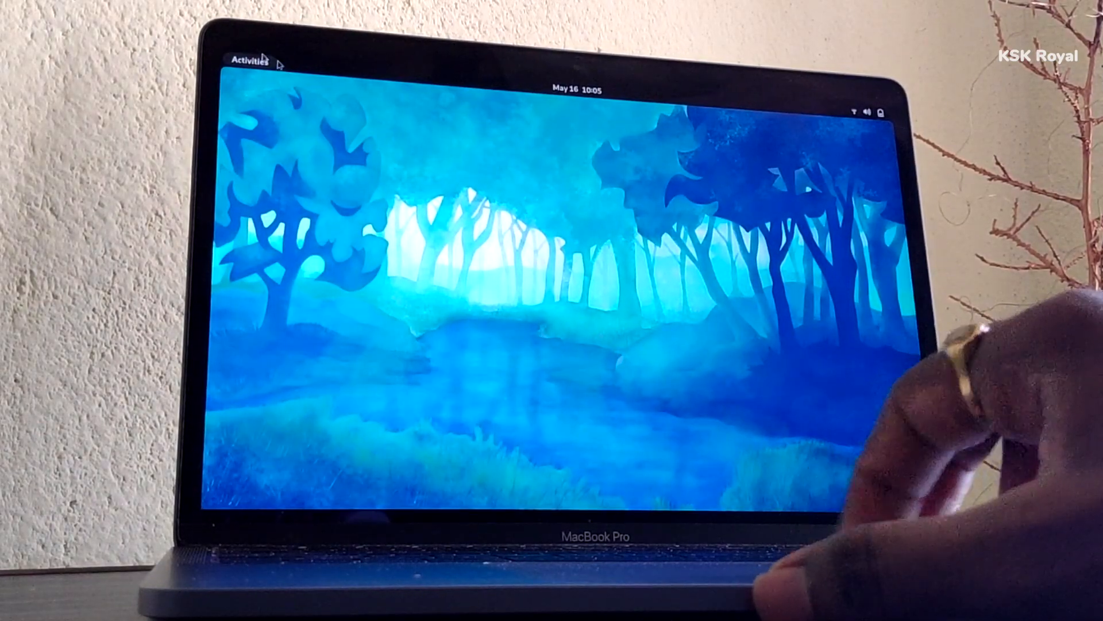
{"action": "left_click", "coordinate": [244, 59]}
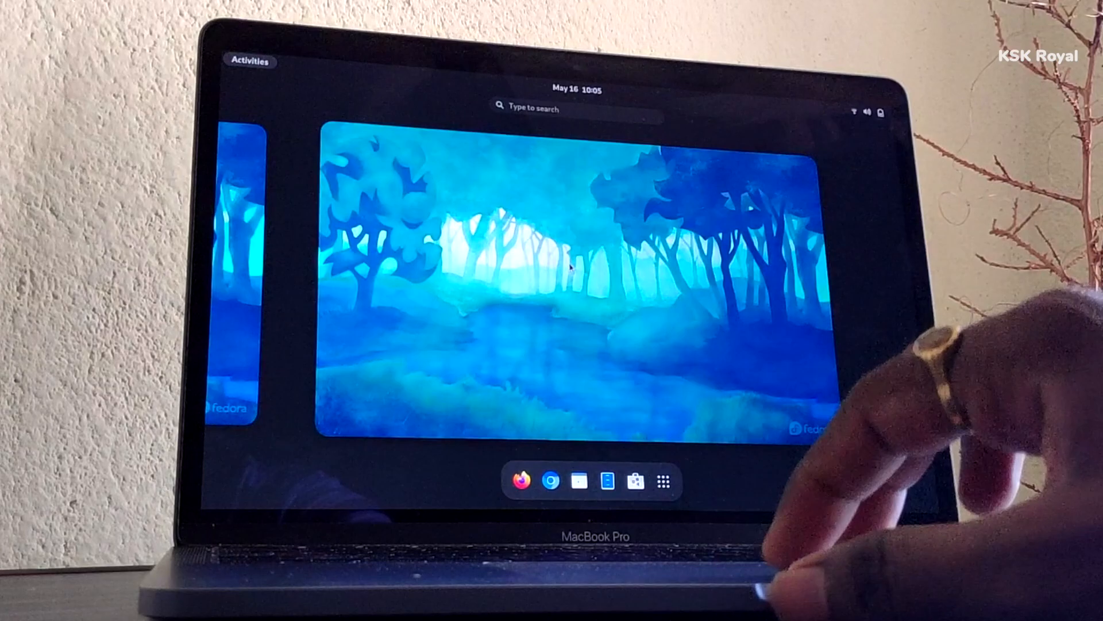
{"action": "left_click", "coordinate": [662, 481]}
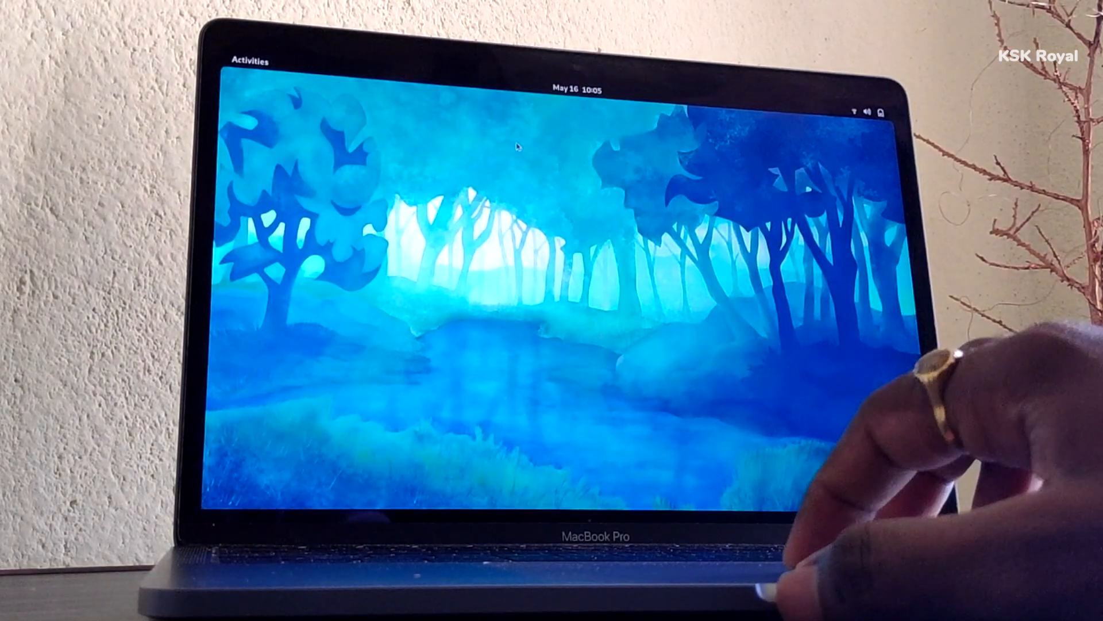
- Check the calendar and notifications, then open Settings on the Displays page
{"action": "left_click", "coordinate": [581, 88]}
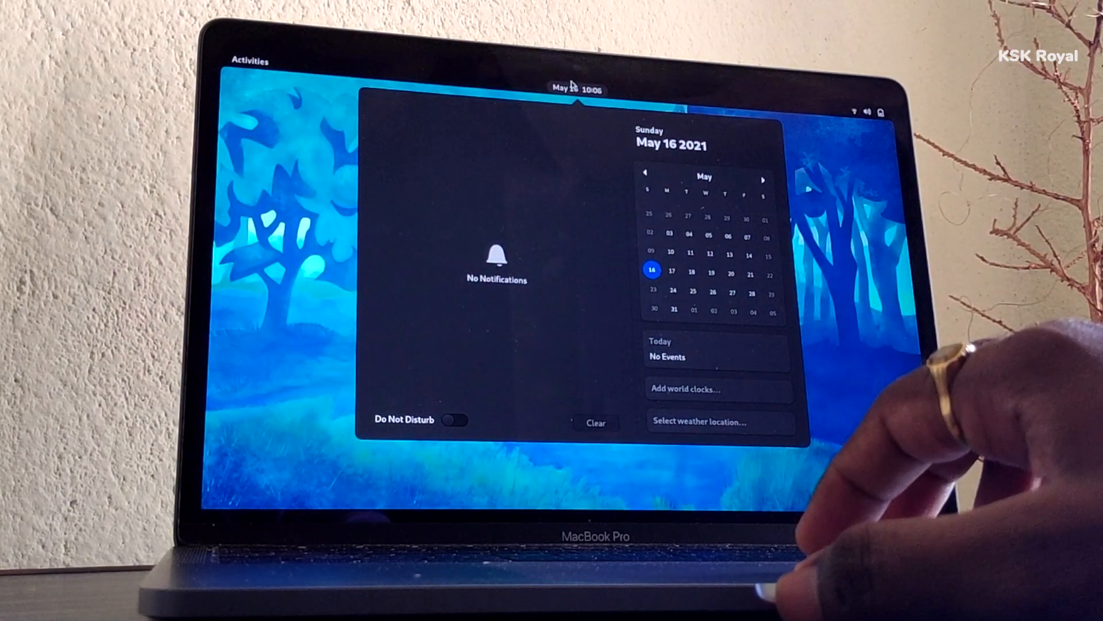
{"action": "left_click", "coordinate": [579, 88]}
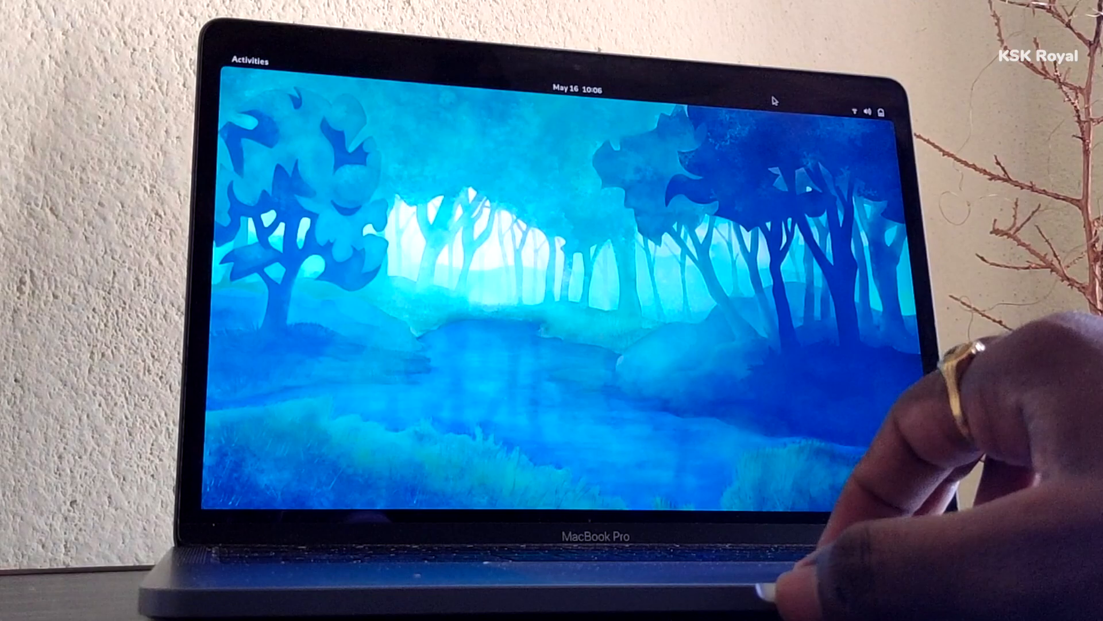
{"action": "left_click", "coordinate": [870, 112]}
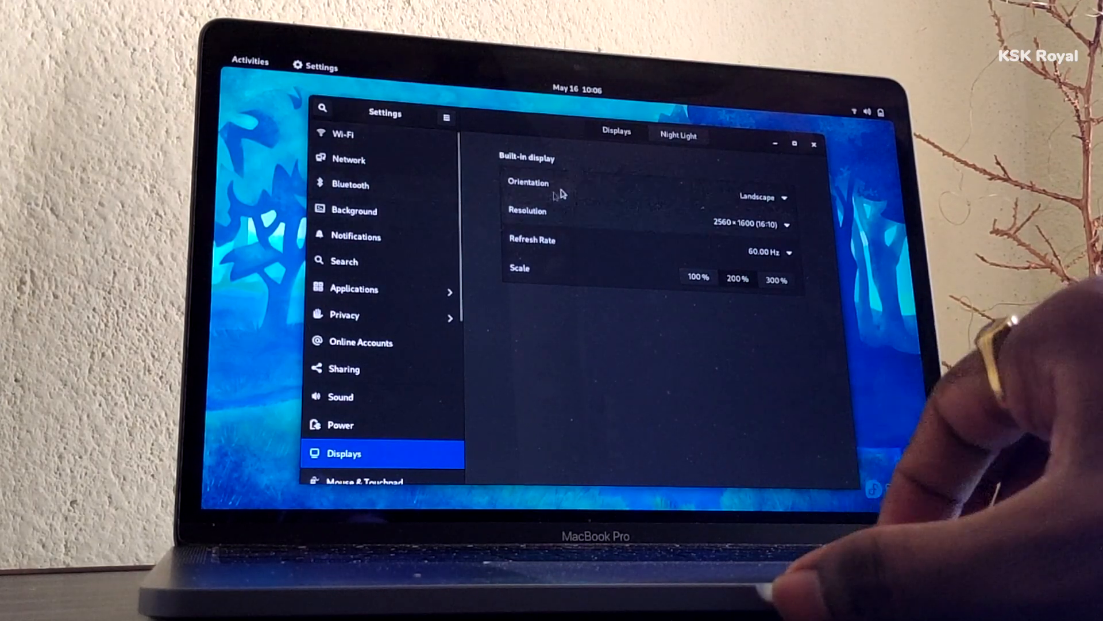
- Launch GNOME Tweaks from overview search, then bring up the full app grid
{"action": "left_click", "coordinate": [814, 143]}
{"action": "type", "text": "g"}
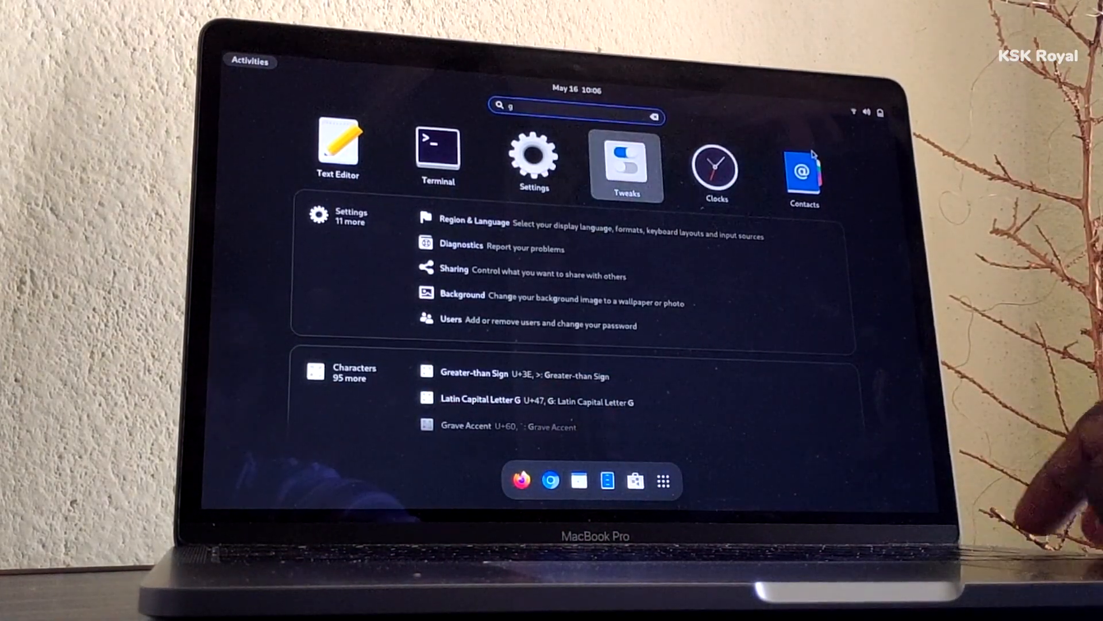
{"action": "left_click", "coordinate": [624, 162]}
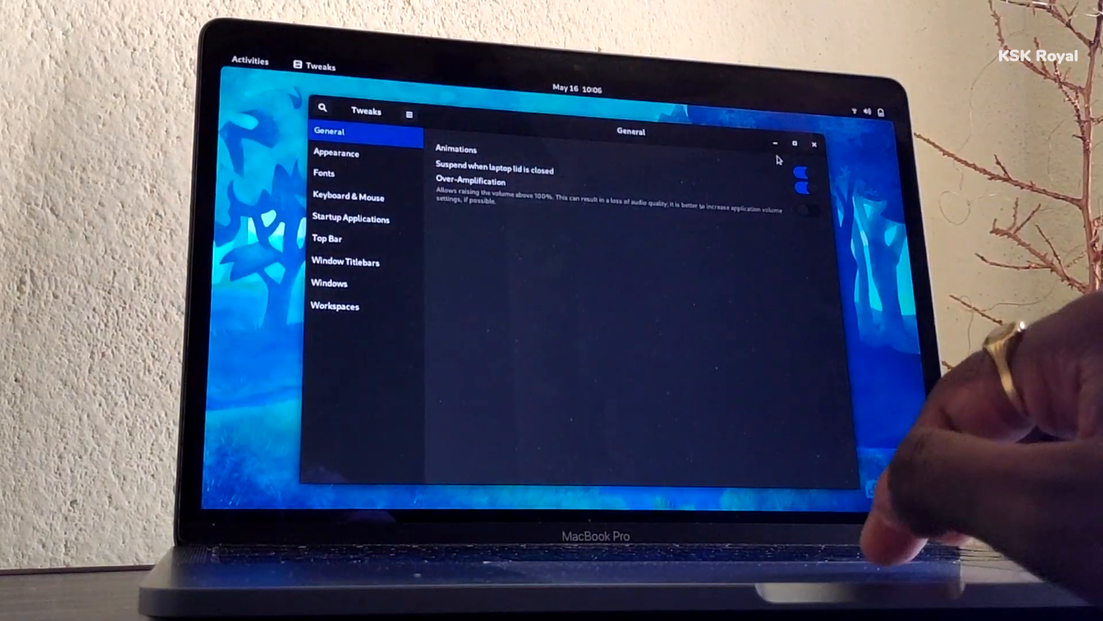
{"action": "left_click", "coordinate": [338, 153]}
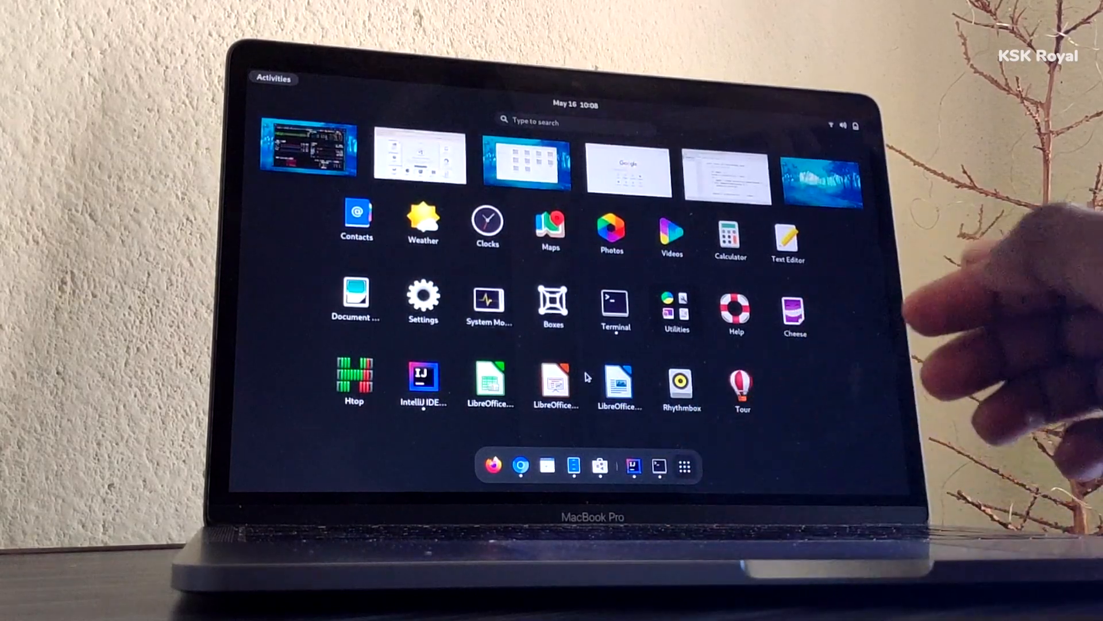
{"action": "mouse_move", "coordinate": [738, 380]}
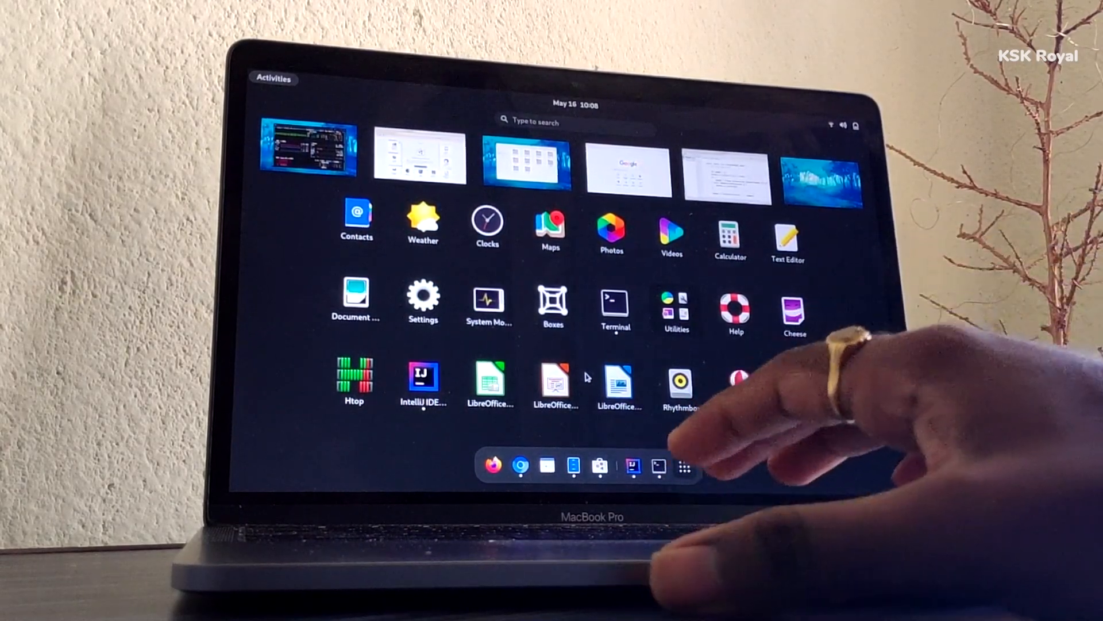
- Switch to the IntelliJ Java editor, then to the Terminal running bpytop
{"action": "left_click", "coordinate": [423, 376]}
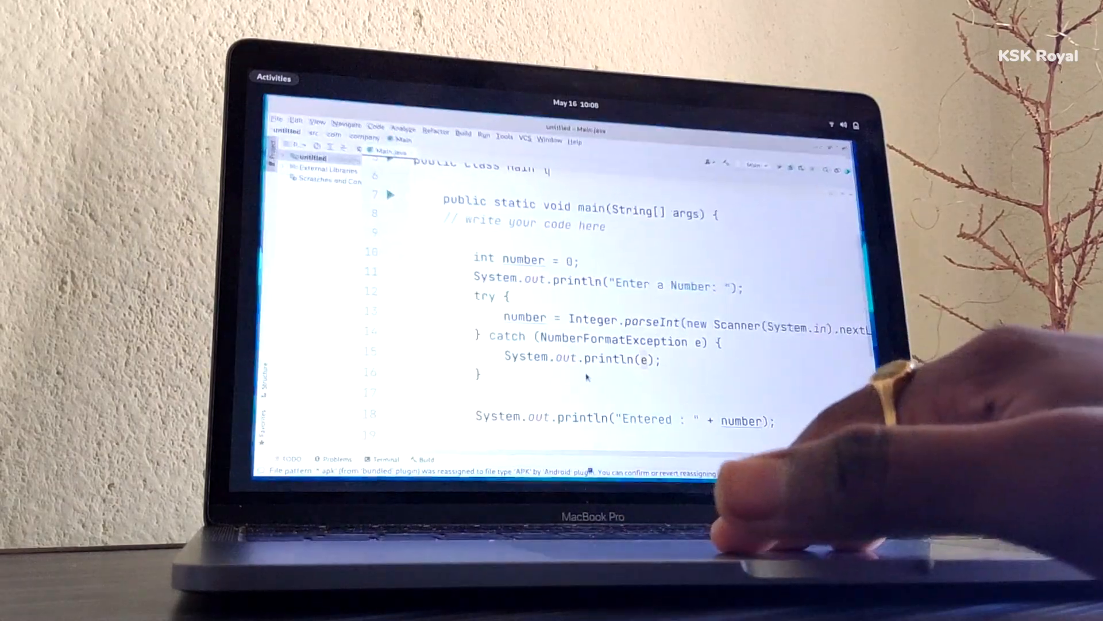
{"action": "left_click", "coordinate": [273, 77]}
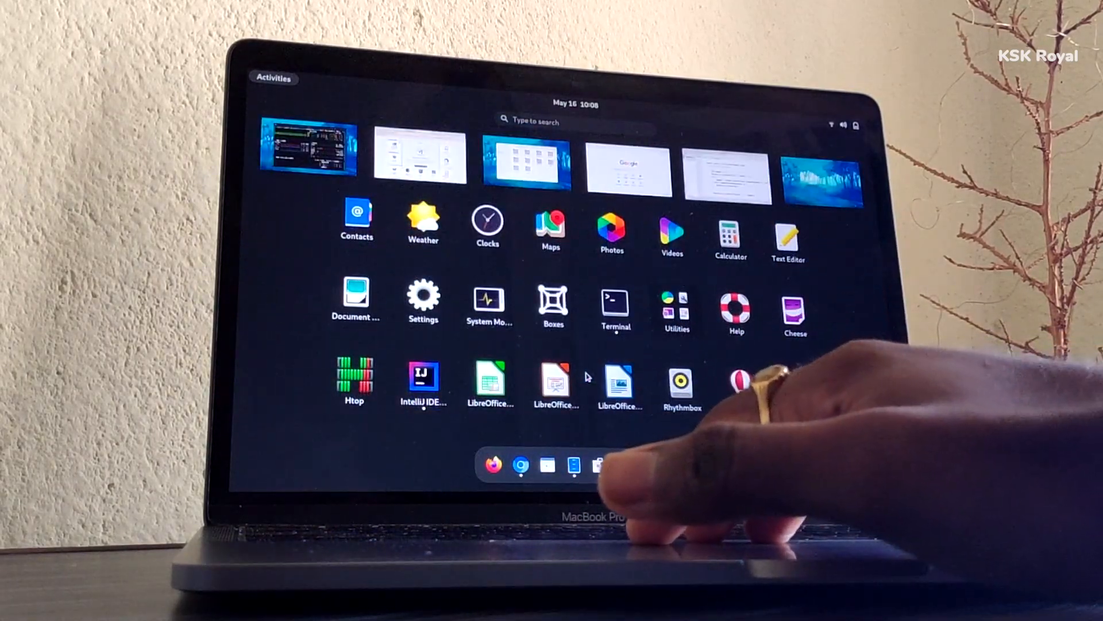
{"action": "left_click", "coordinate": [423, 382]}
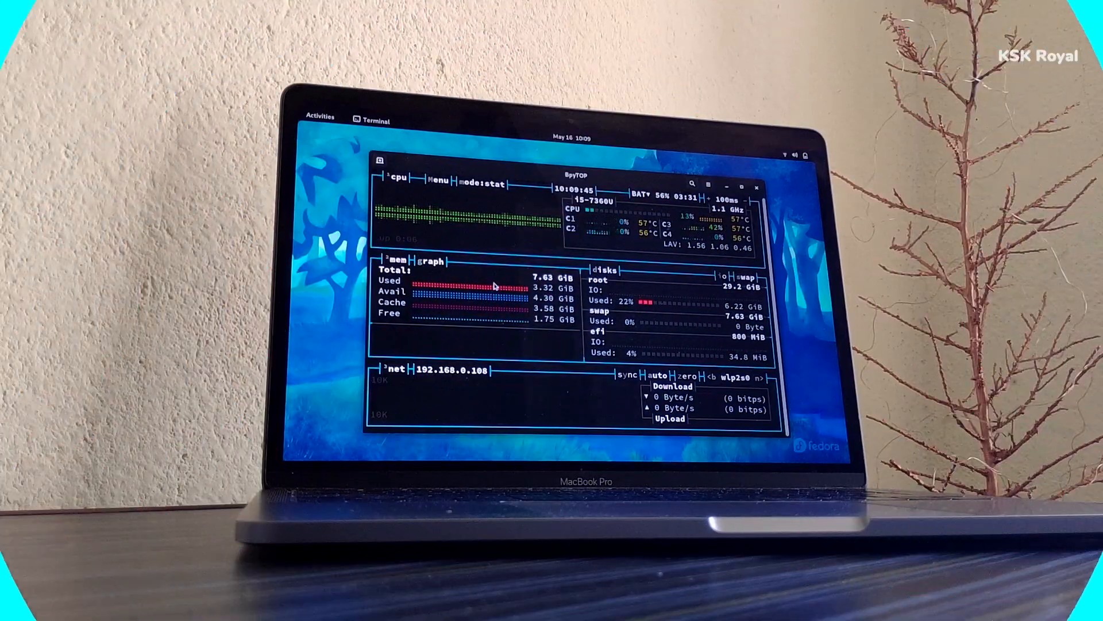
- Launch Settings from the app grid and open Keyboard's Customize Shortcuts list
{"action": "left_click", "coordinate": [319, 116]}
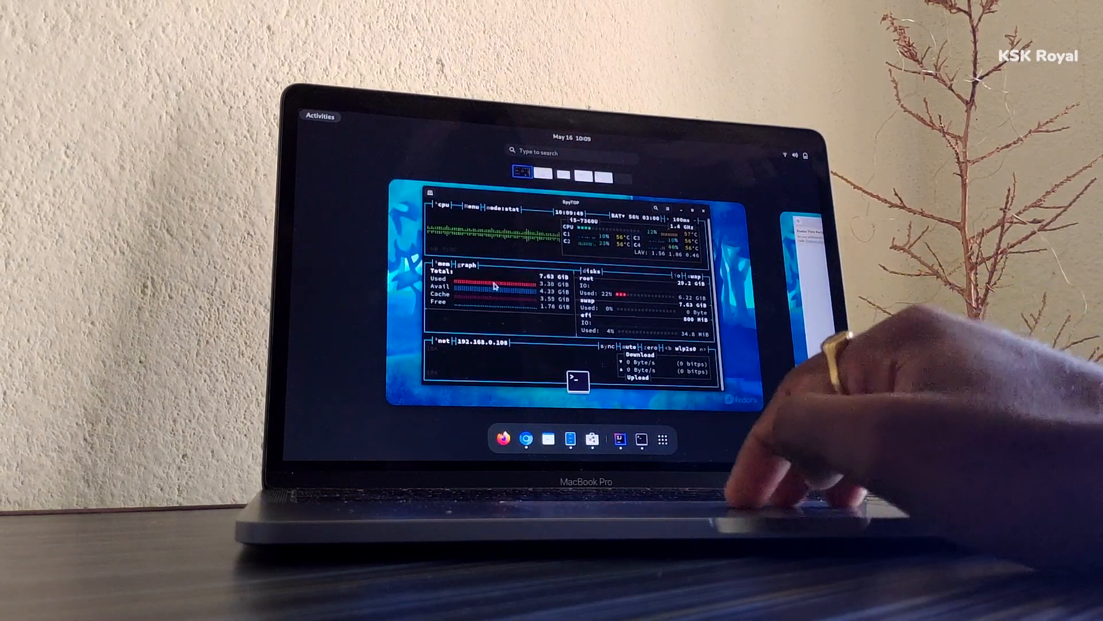
{"action": "left_click", "coordinate": [661, 439]}
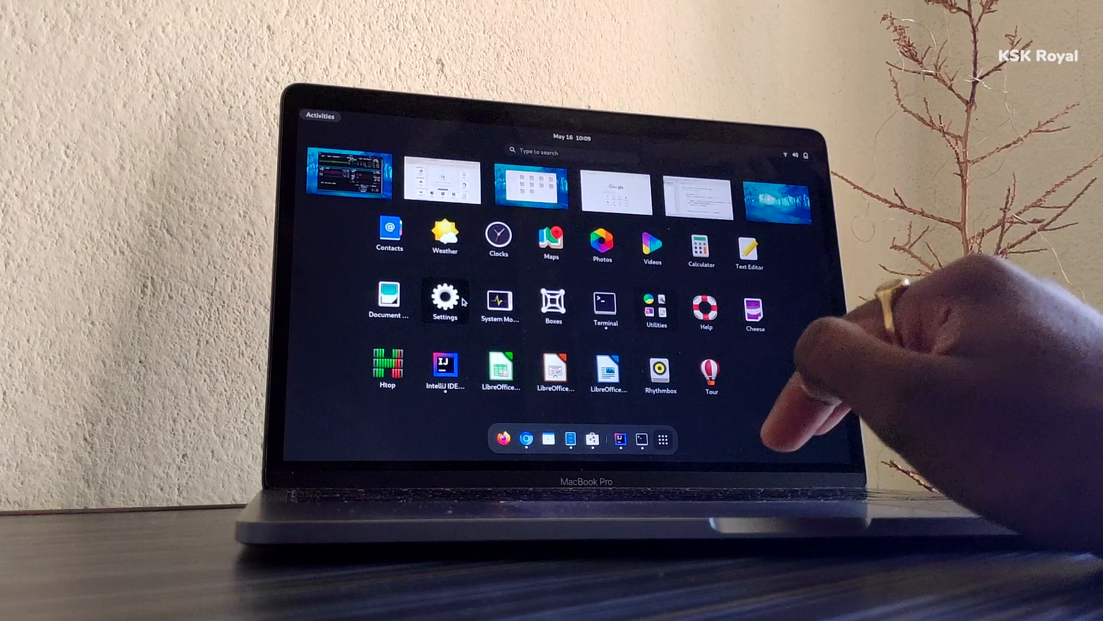
{"action": "left_click", "coordinate": [444, 295]}
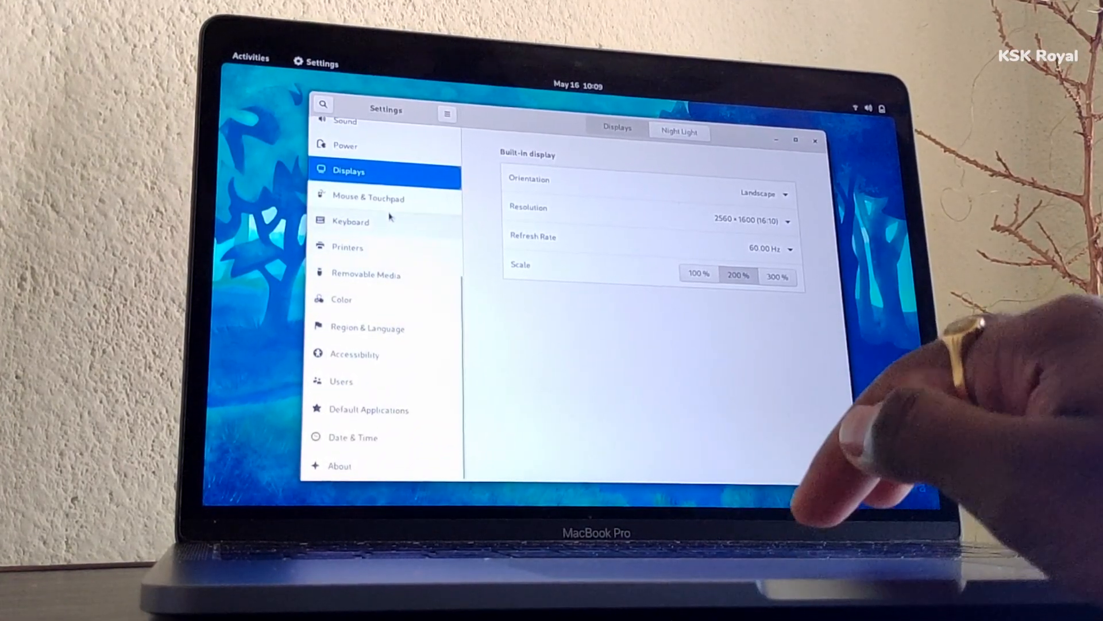
{"action": "left_click", "coordinate": [350, 221]}
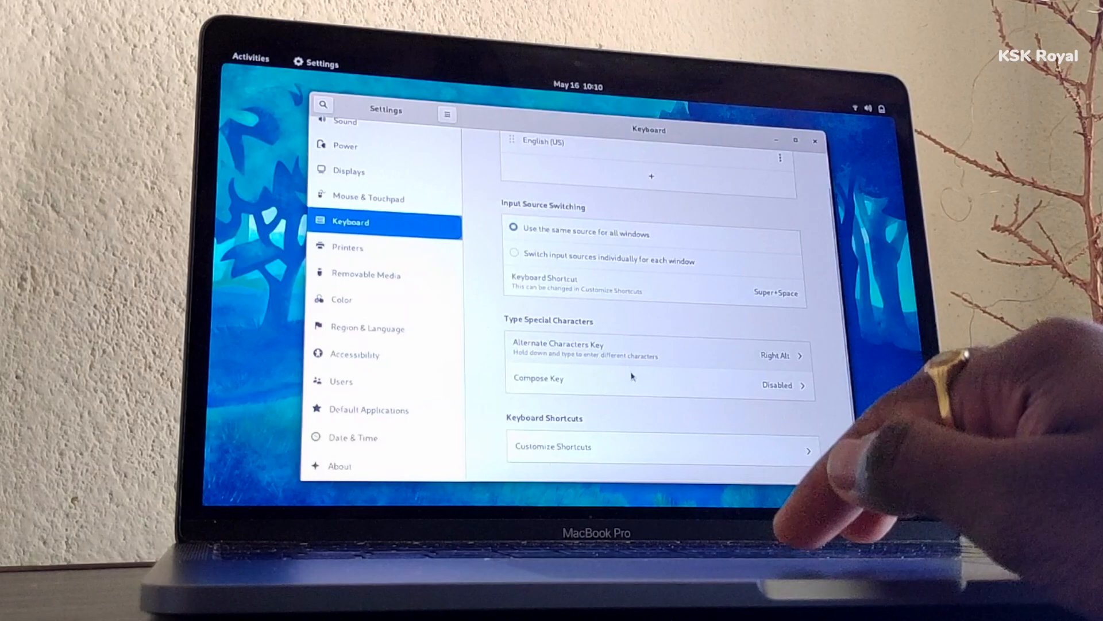
{"action": "left_click", "coordinate": [553, 445]}
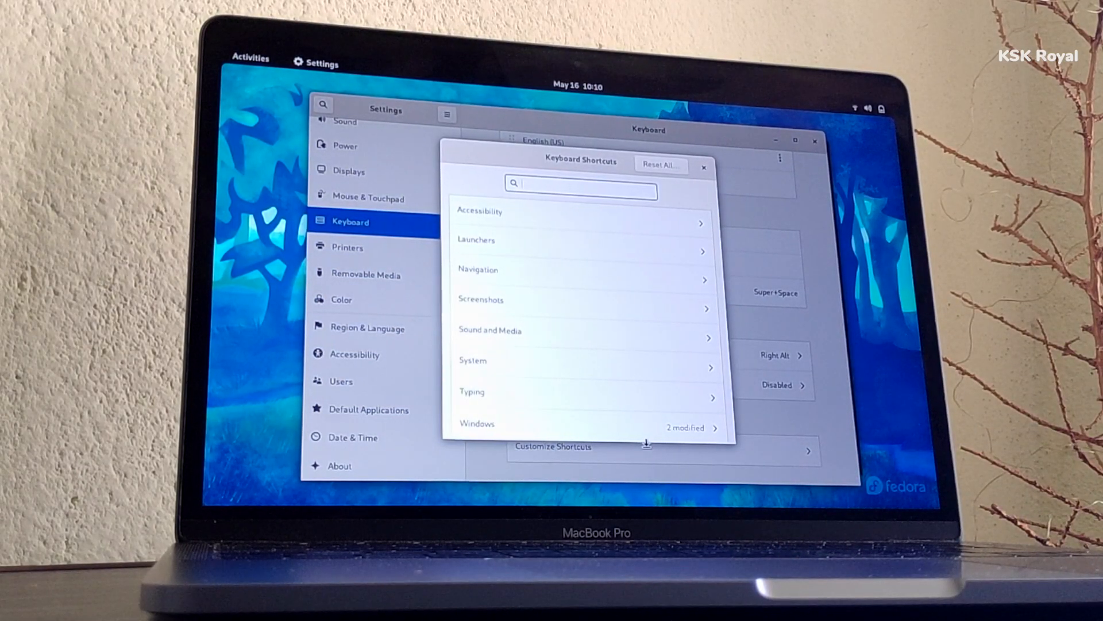
- Search 'q', assign Super+Q to Close window, and close the shortcuts list
{"action": "type", "text": "q"}
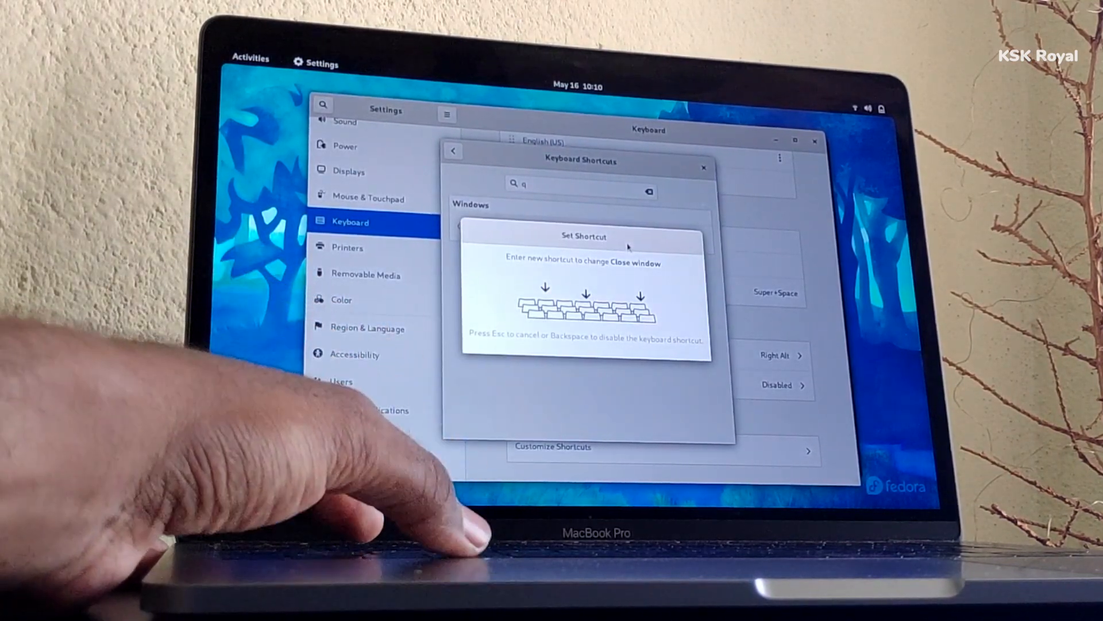
{"action": "key", "text": "Super+q"}
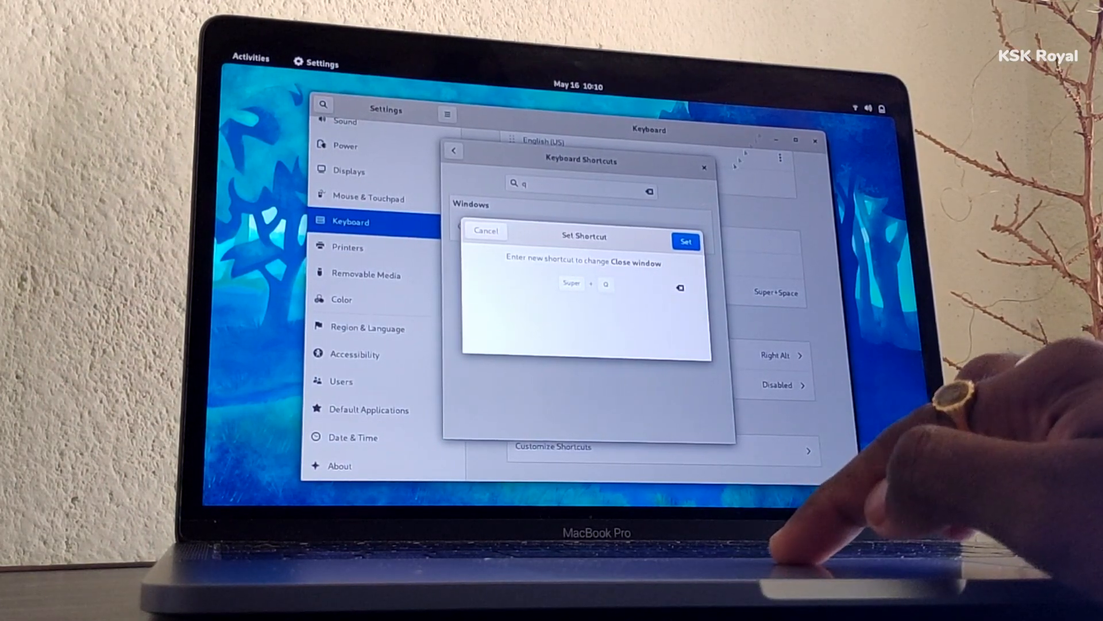
{"action": "left_click", "coordinate": [686, 241]}
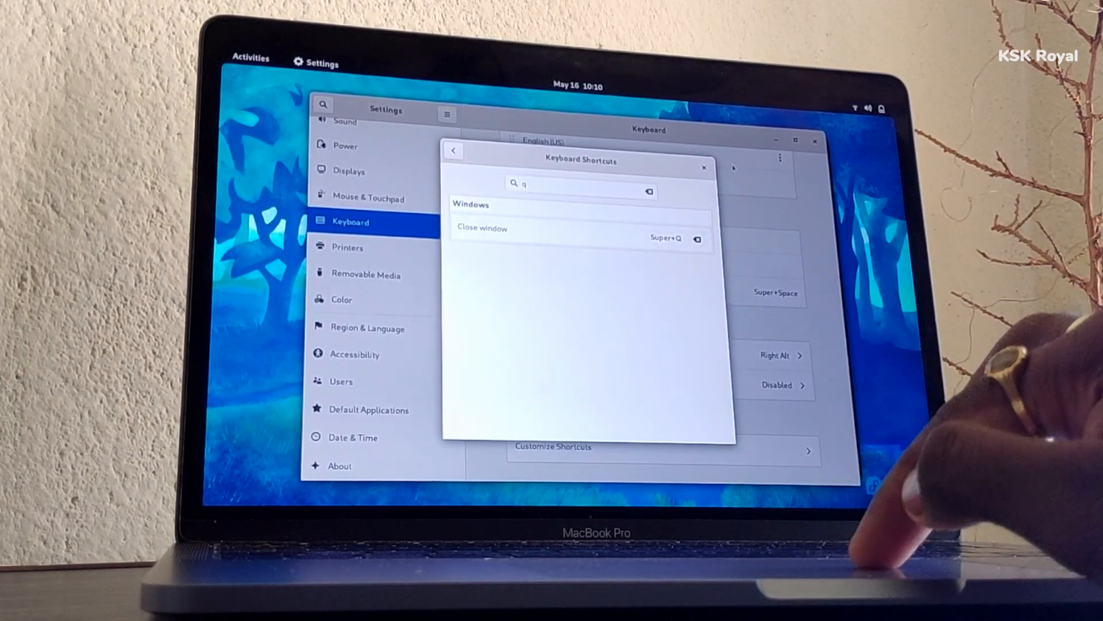
{"action": "left_click", "coordinate": [701, 167]}
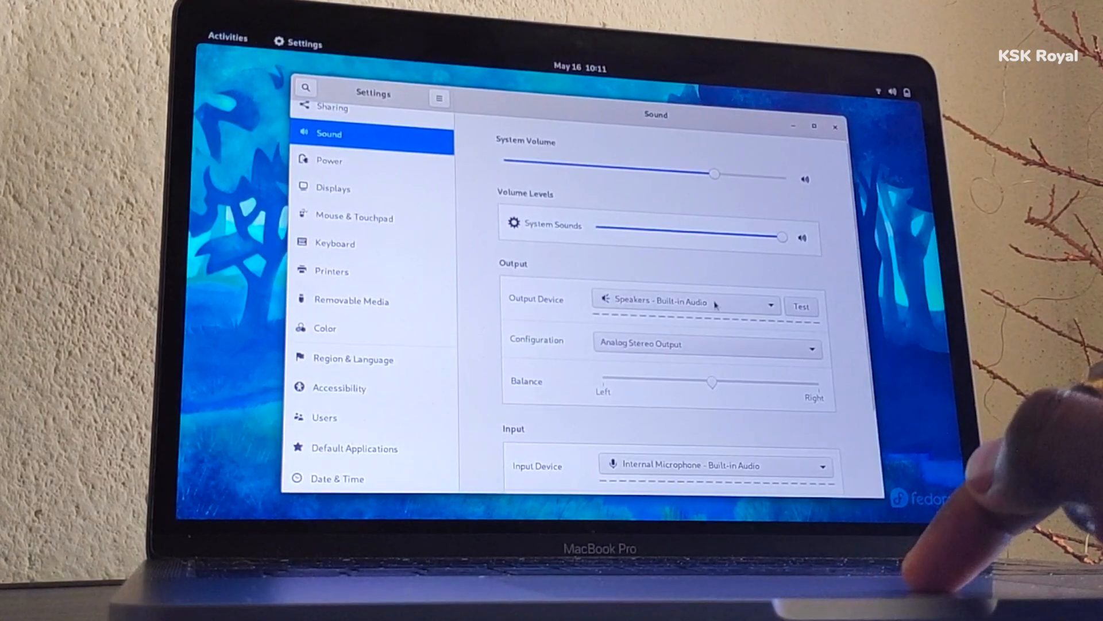
- Review the Sound panel, then reboot holding Option into the Startup Manager
{"action": "left_click", "coordinate": [686, 301]}
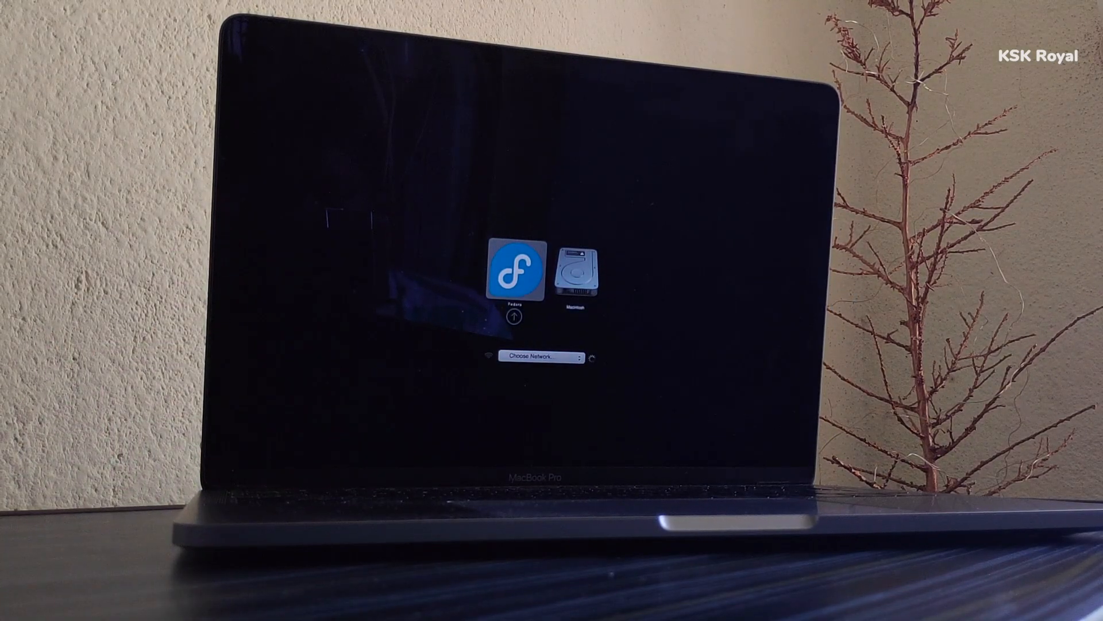
- Boot into Fedora from the Startup Manager and close the bpytop Terminal window
{"action": "left_click", "coordinate": [514, 274]}
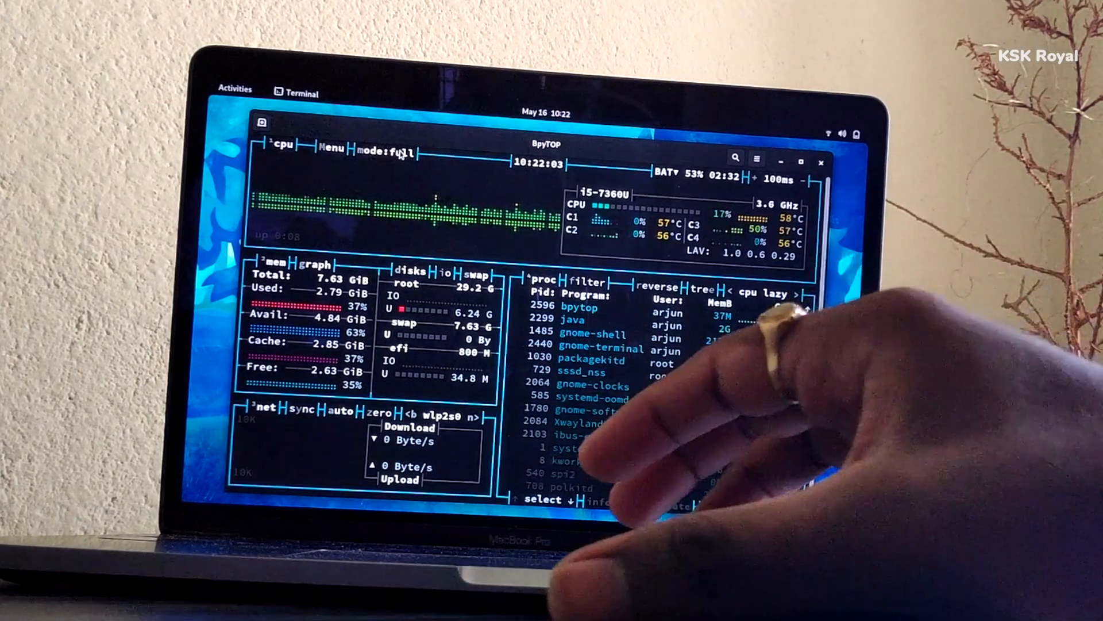
{"action": "left_click", "coordinate": [821, 161]}
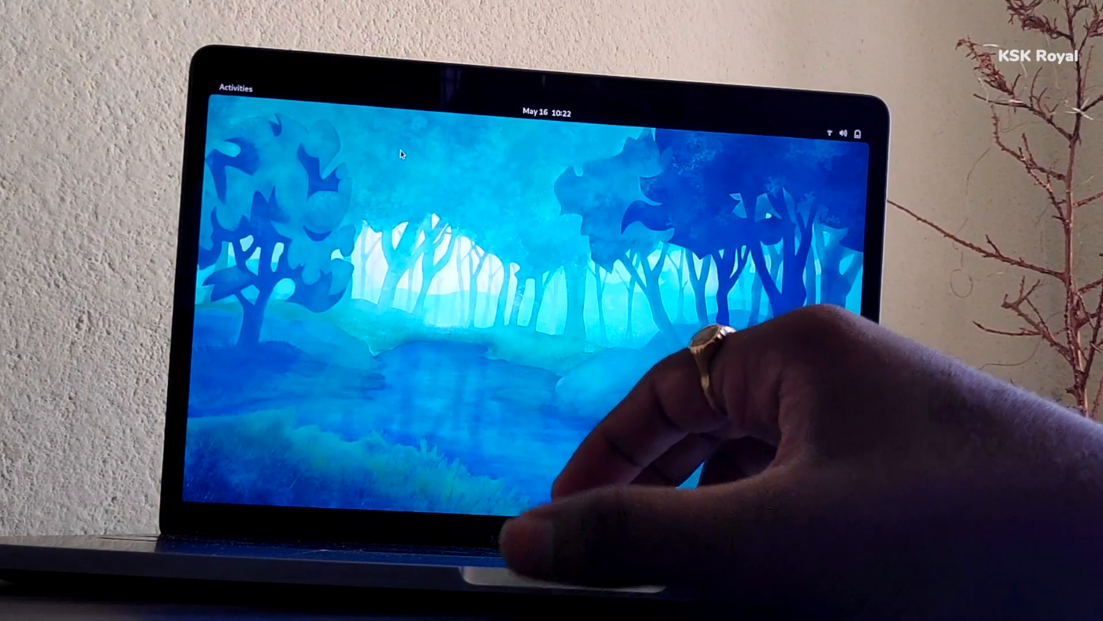